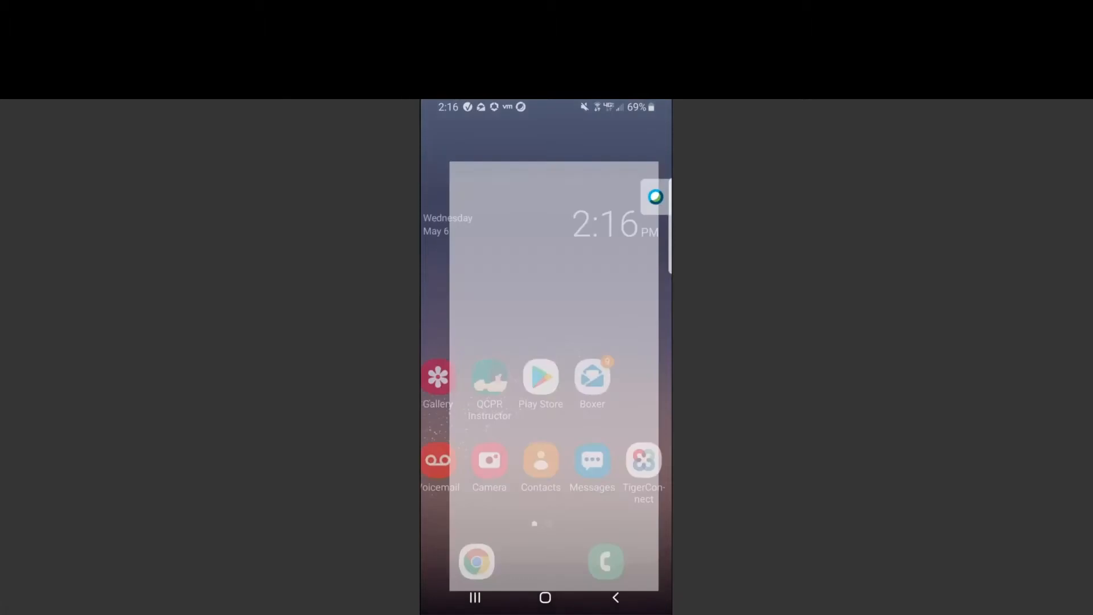
# Install ZOOM Cloud Meetings from the Google Play Store and launch it
pyautogui.click(592, 460)
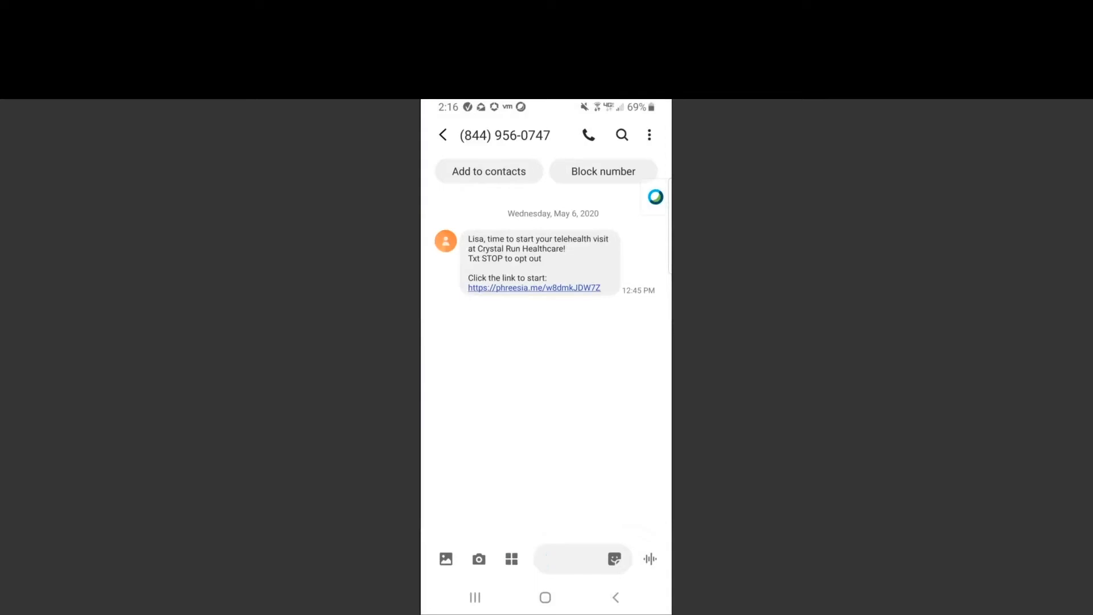
pyautogui.click(545, 598)
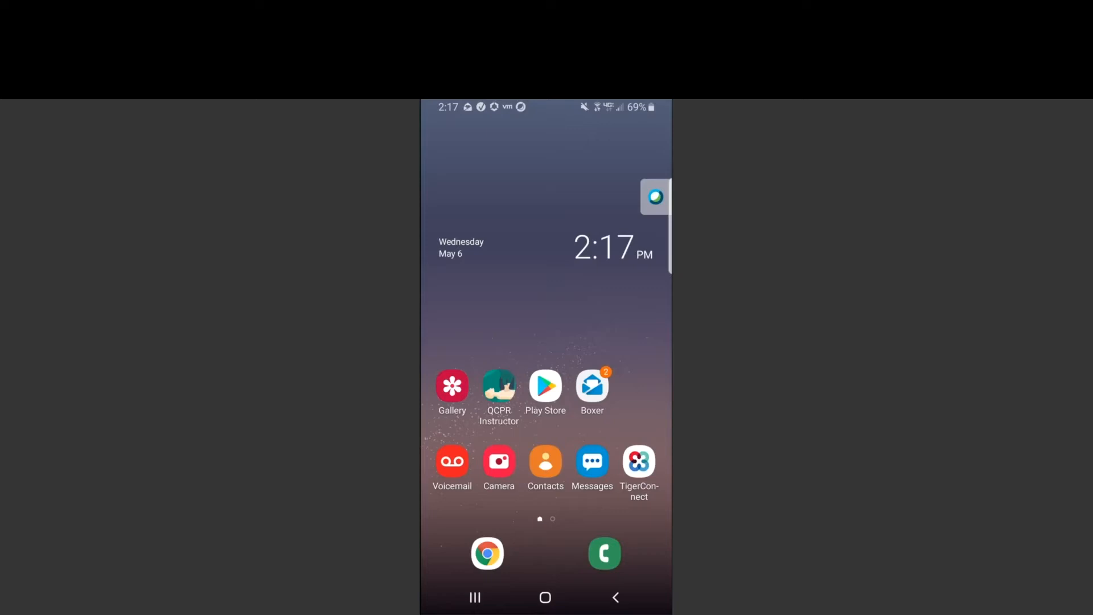
pyautogui.click(546, 387)
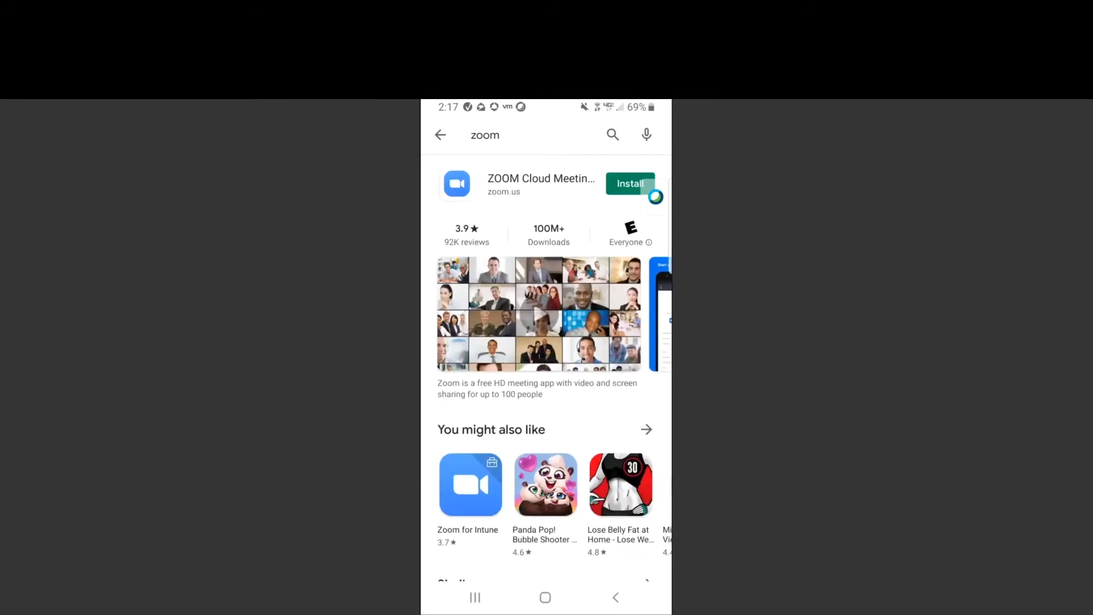
pyautogui.click(629, 184)
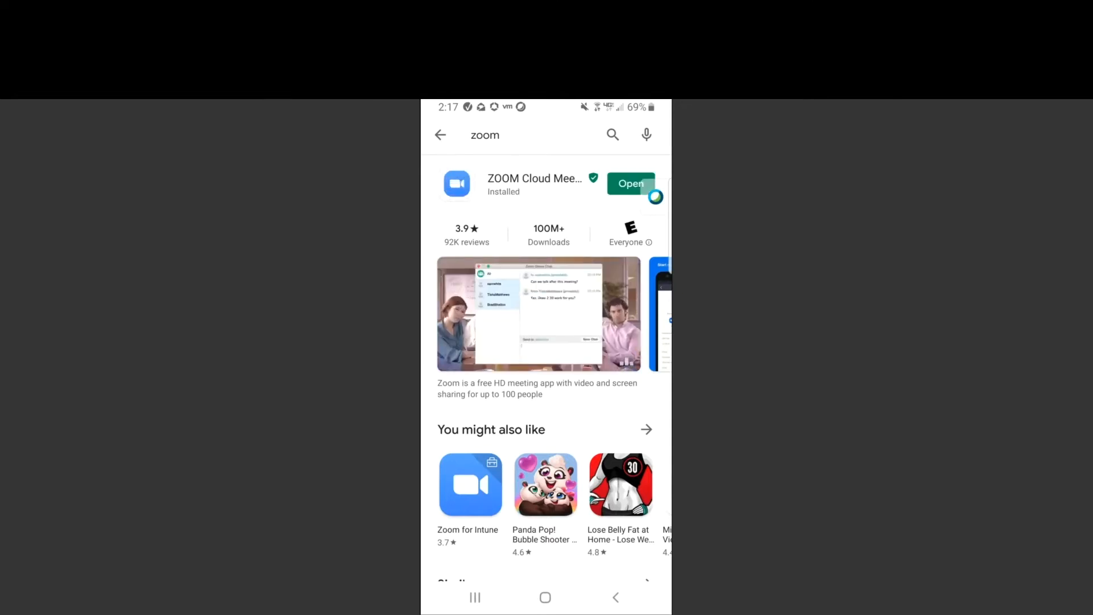
pyautogui.click(630, 184)
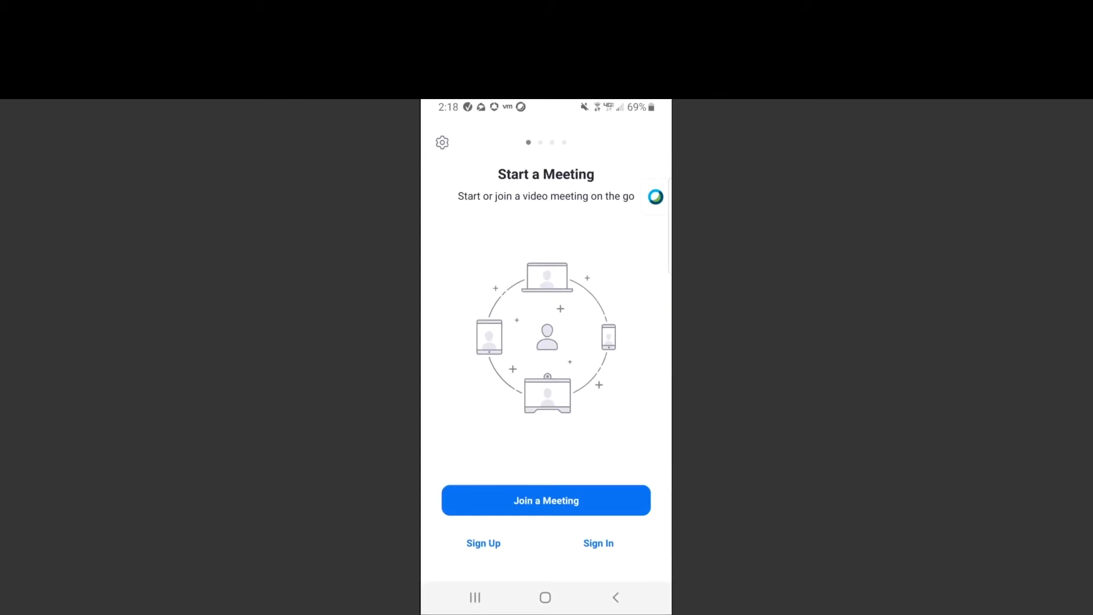
pyautogui.click(545, 500)
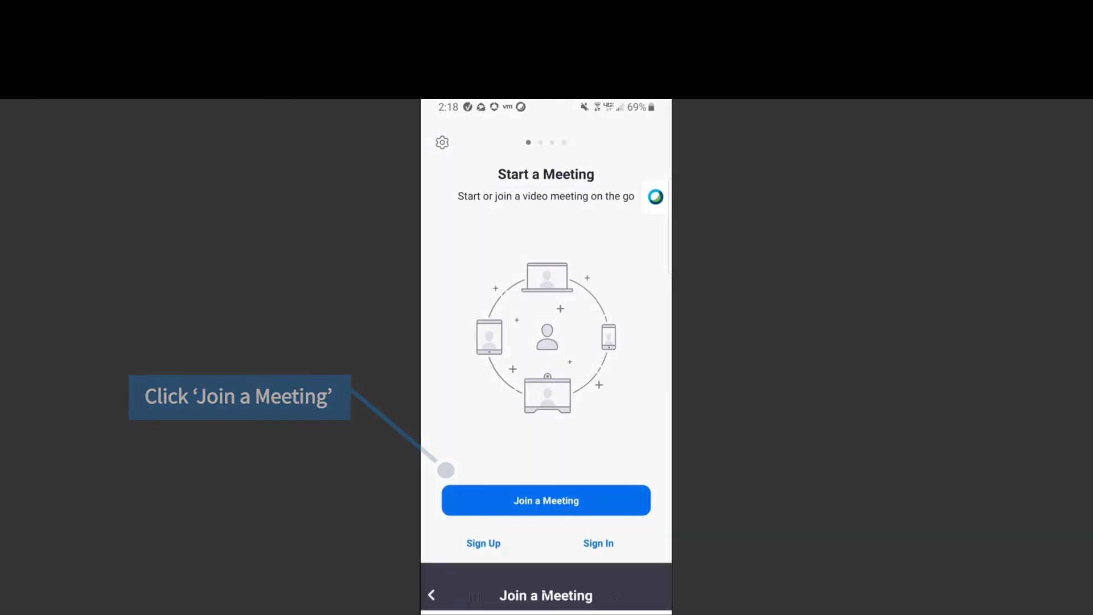
pyautogui.click(545, 500)
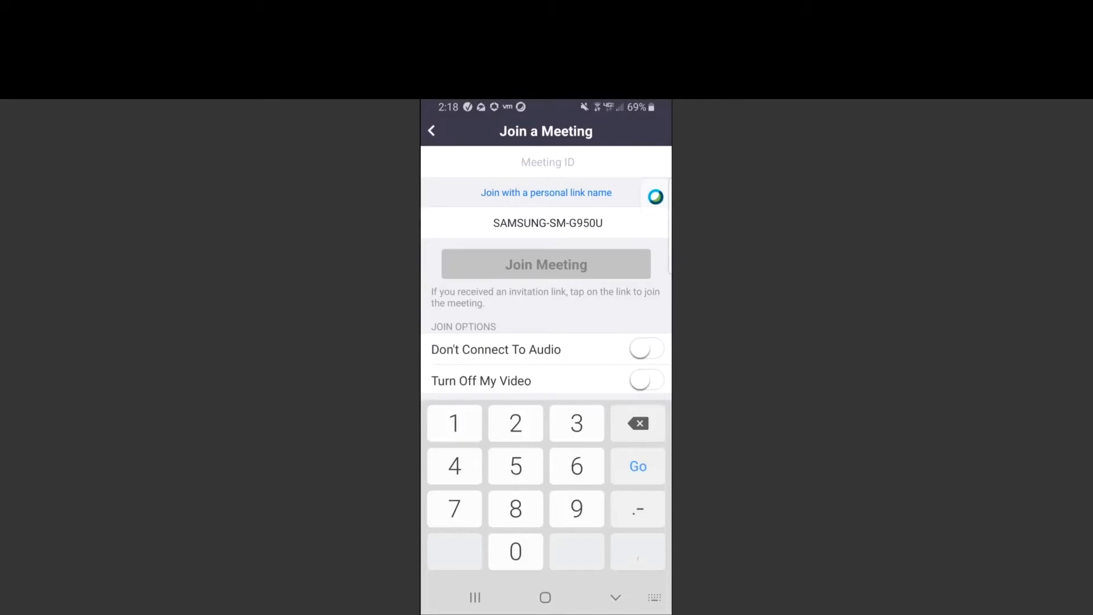
pyautogui.click(547, 162)
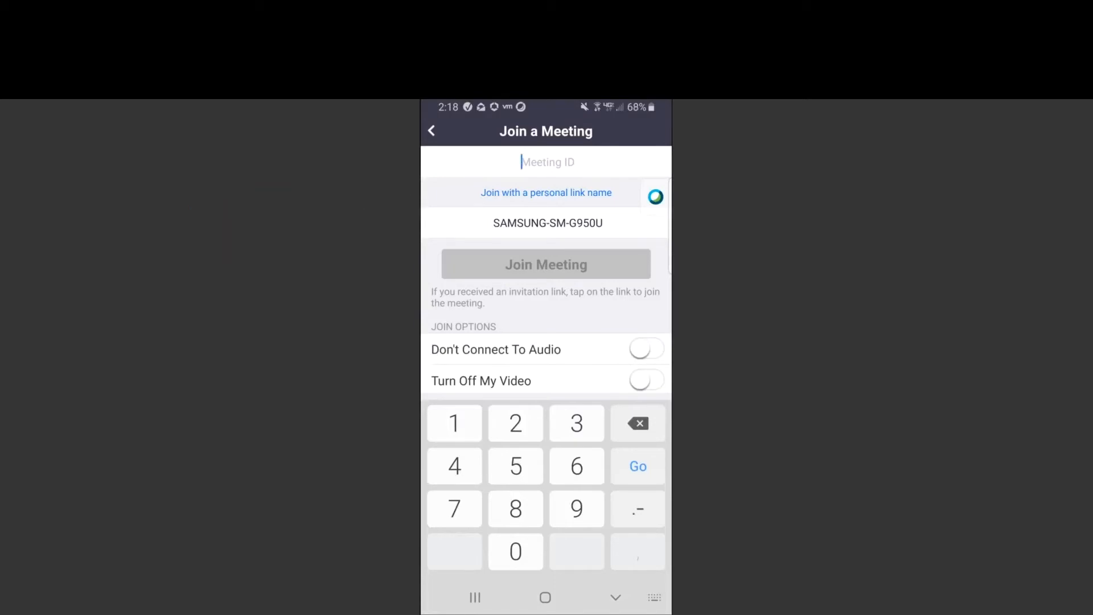
pyautogui.click(576, 424)
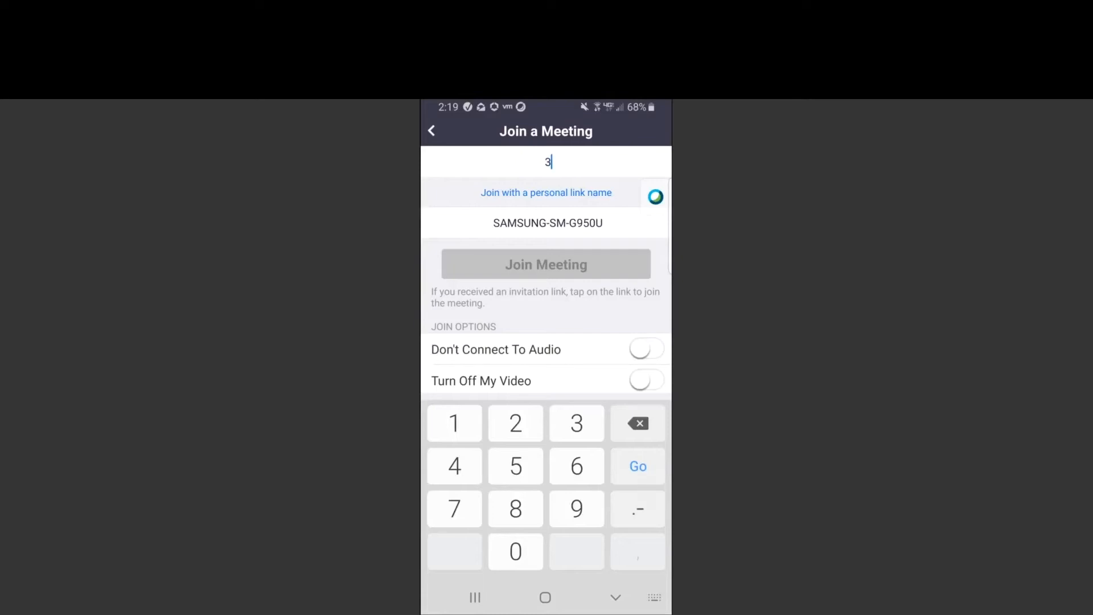
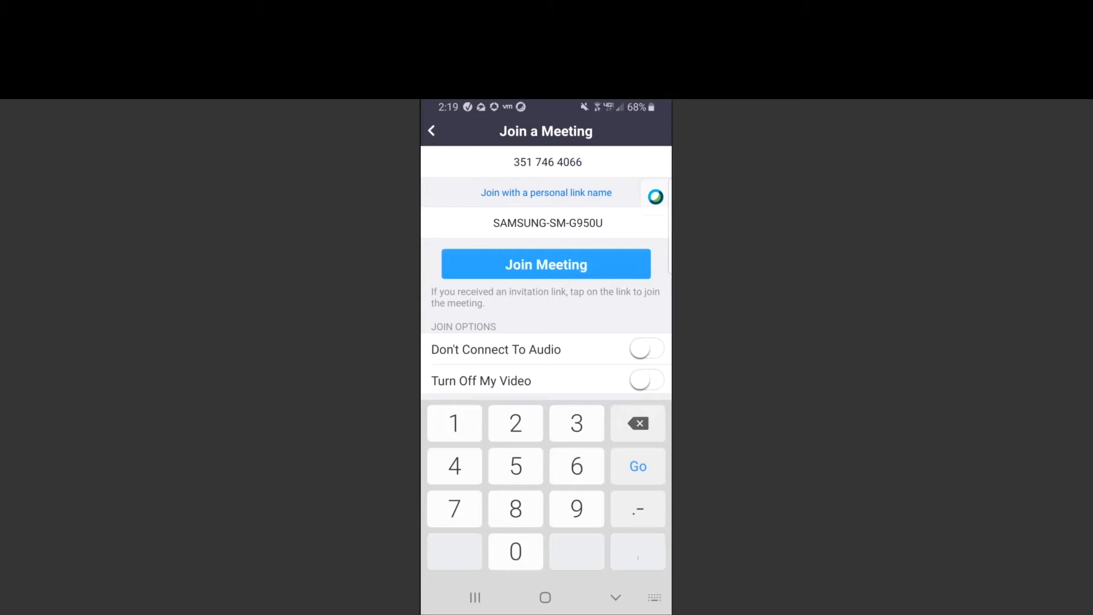
pyautogui.click(548, 222)
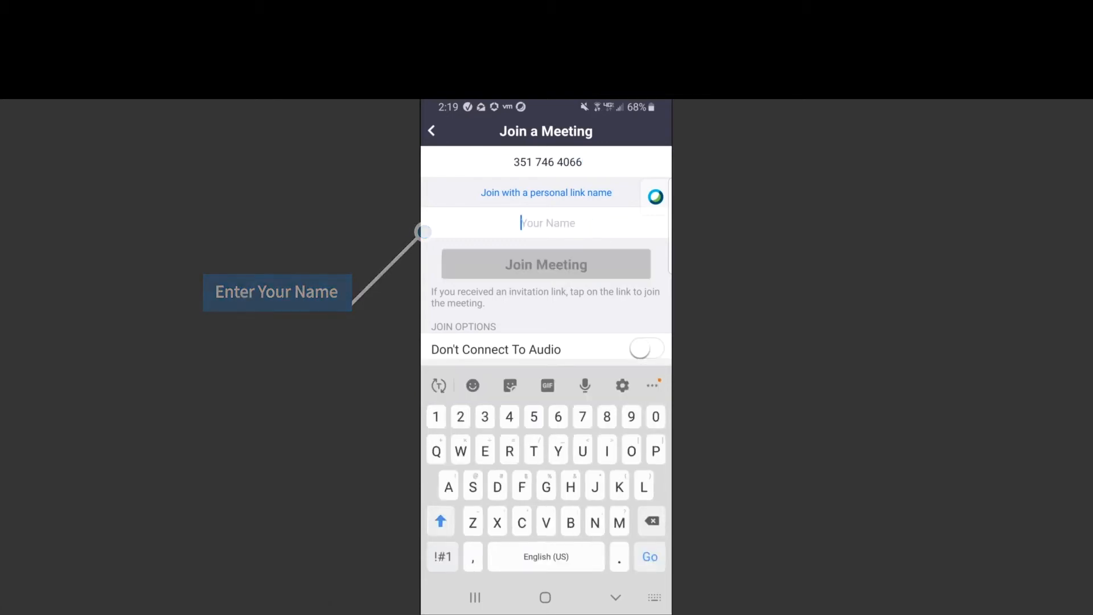
# Enter the display name 'Lisa' and send the request to join the meeting
pyautogui.write('Lisa T')
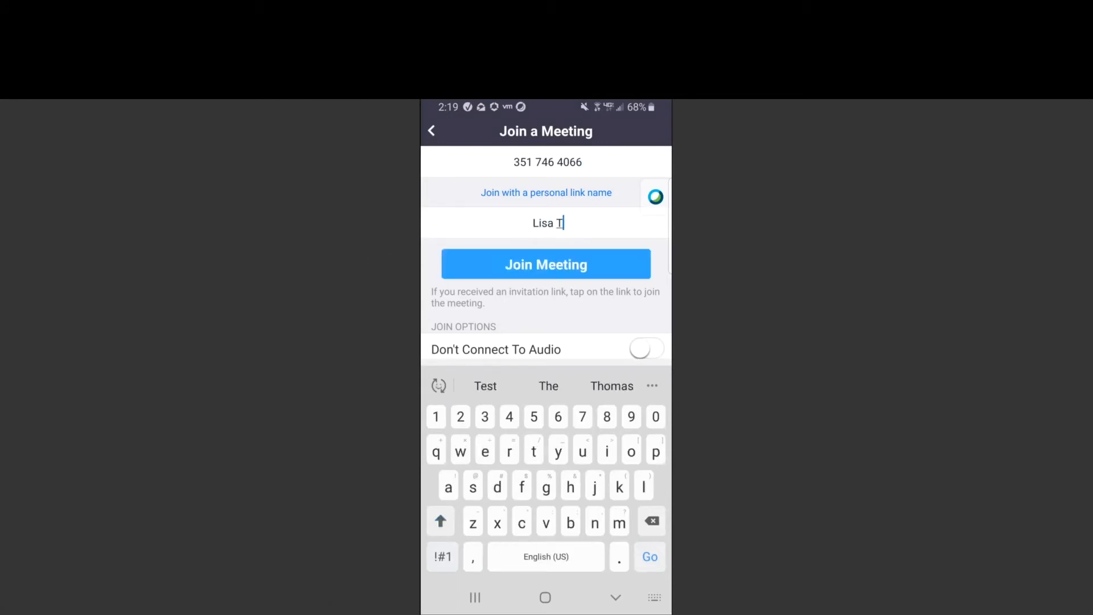
pyautogui.write('est')
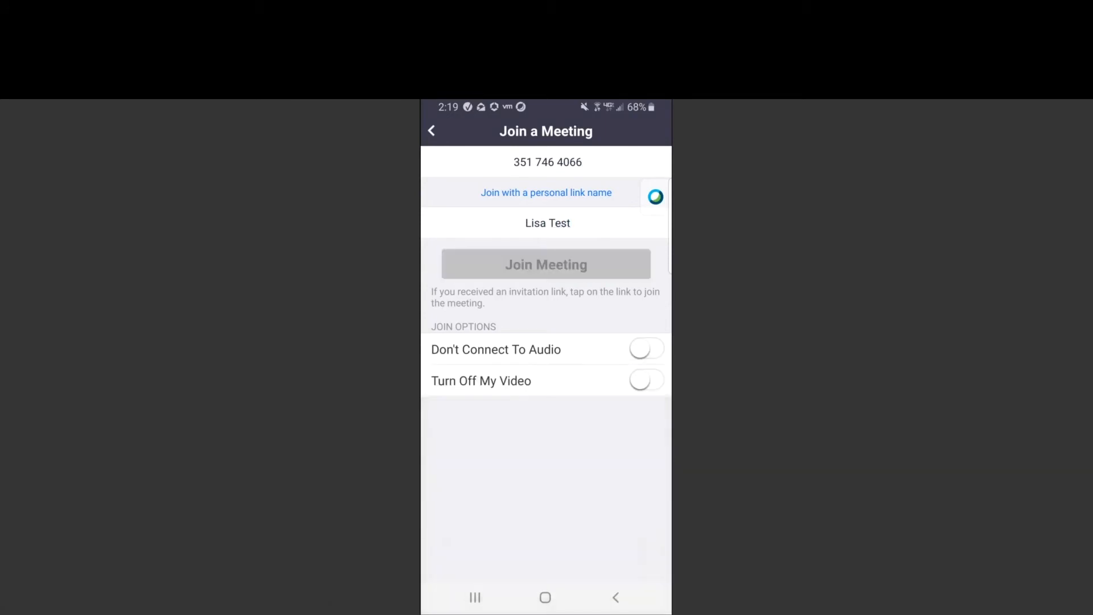
pyautogui.click(545, 263)
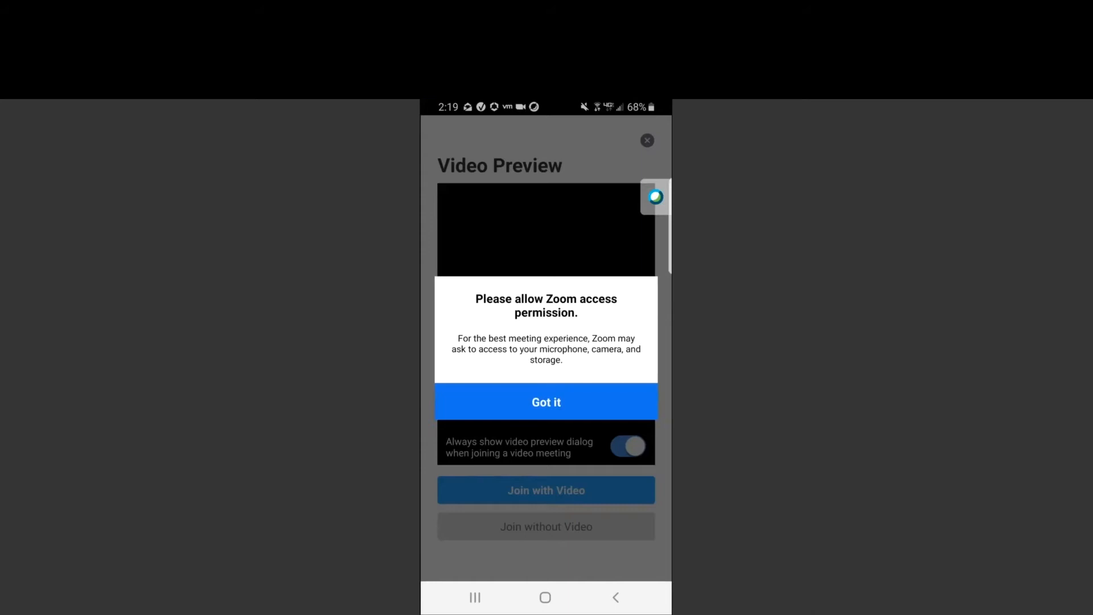
# Grant Zoom camera access and join the meeting with video on
pyautogui.click(546, 402)
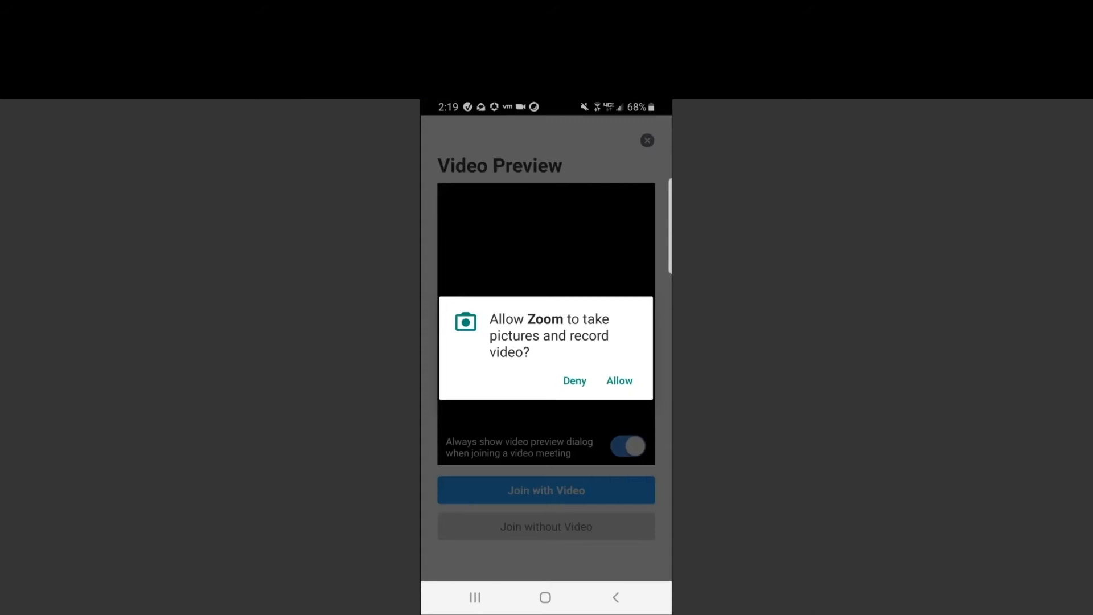
pyautogui.click(618, 380)
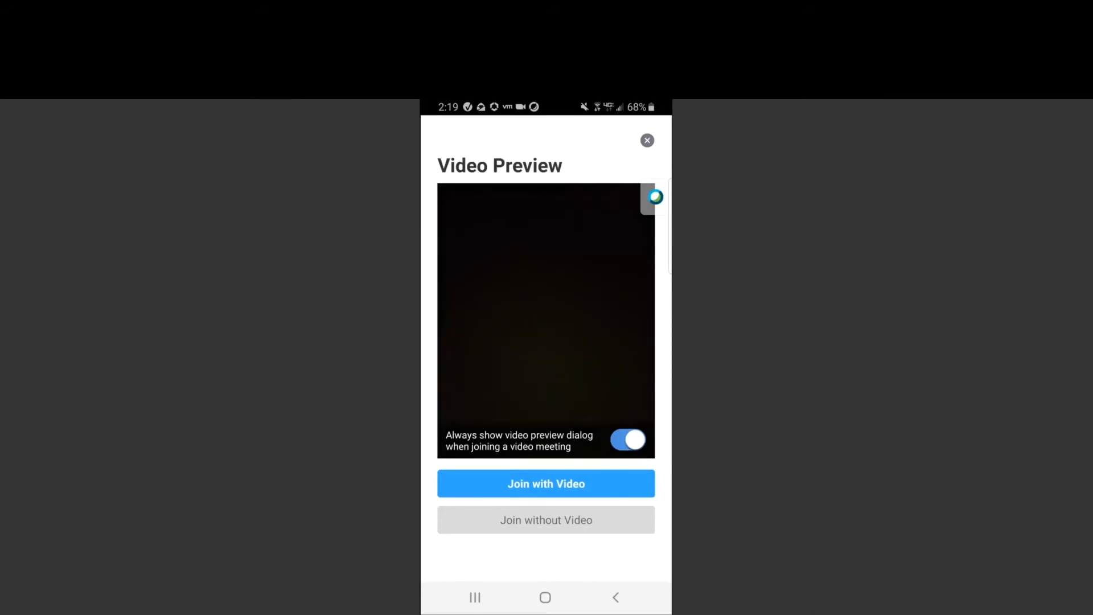
pyautogui.click(545, 483)
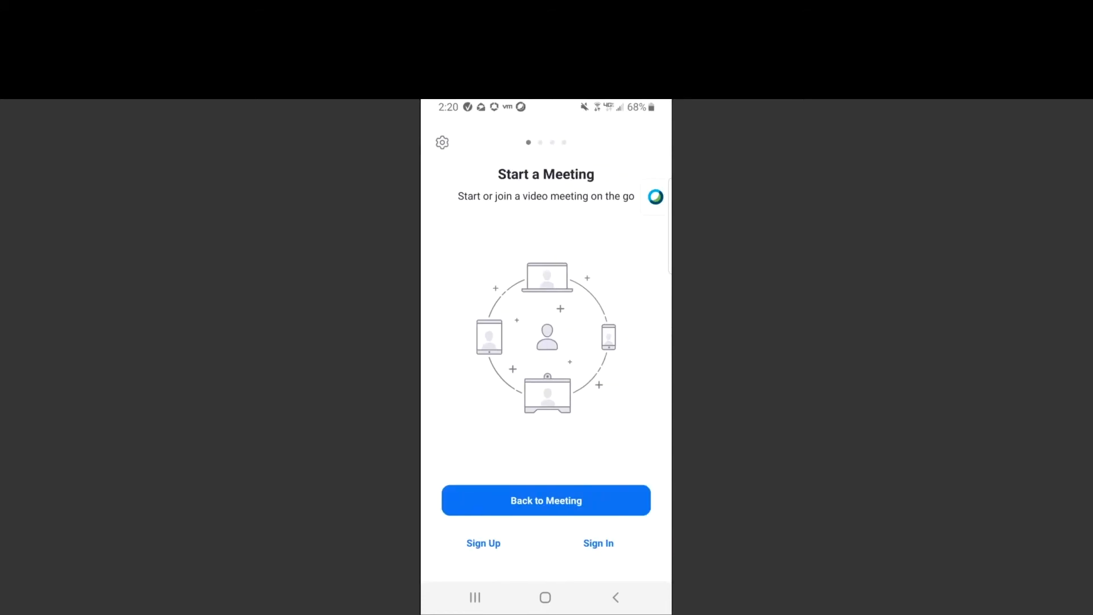
# Rejoin the meeting, connect audio via device audio and allow Zoom to record audio
pyautogui.click(545, 500)
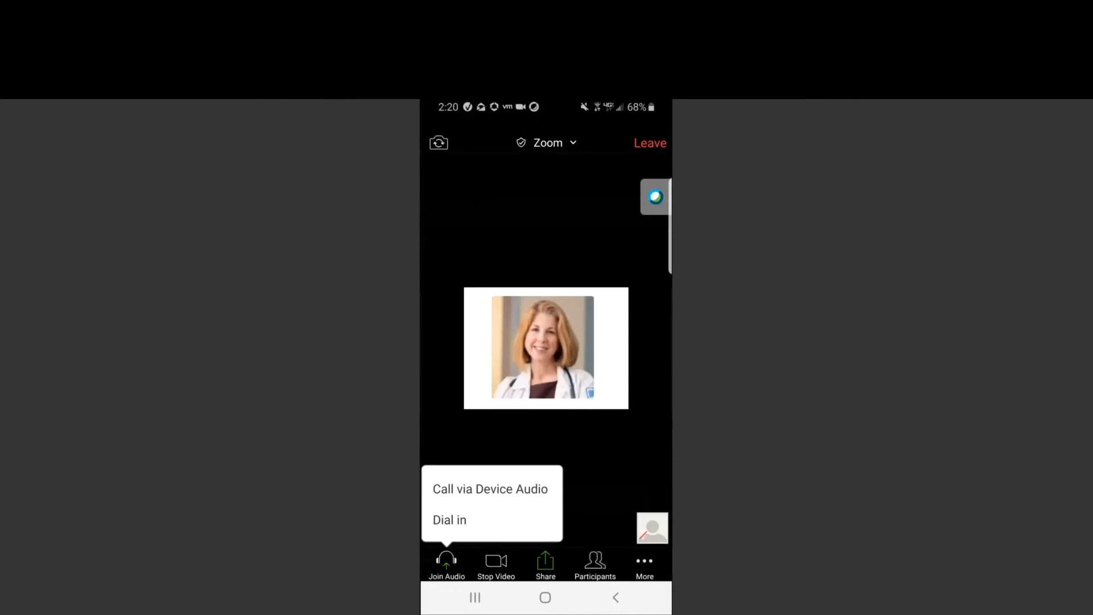
pyautogui.click(490, 488)
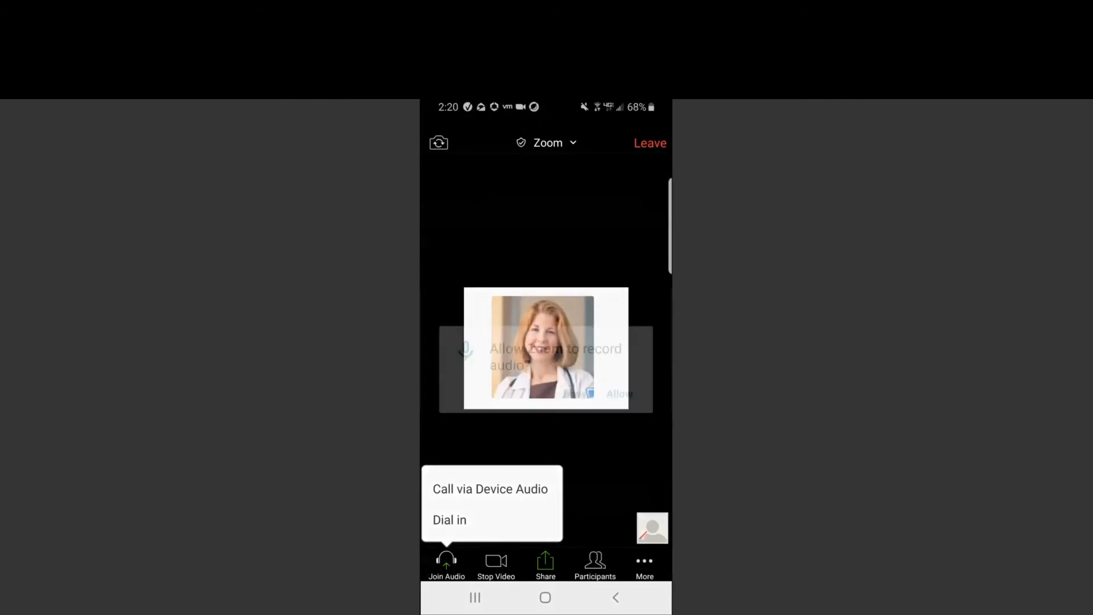
pyautogui.click(489, 489)
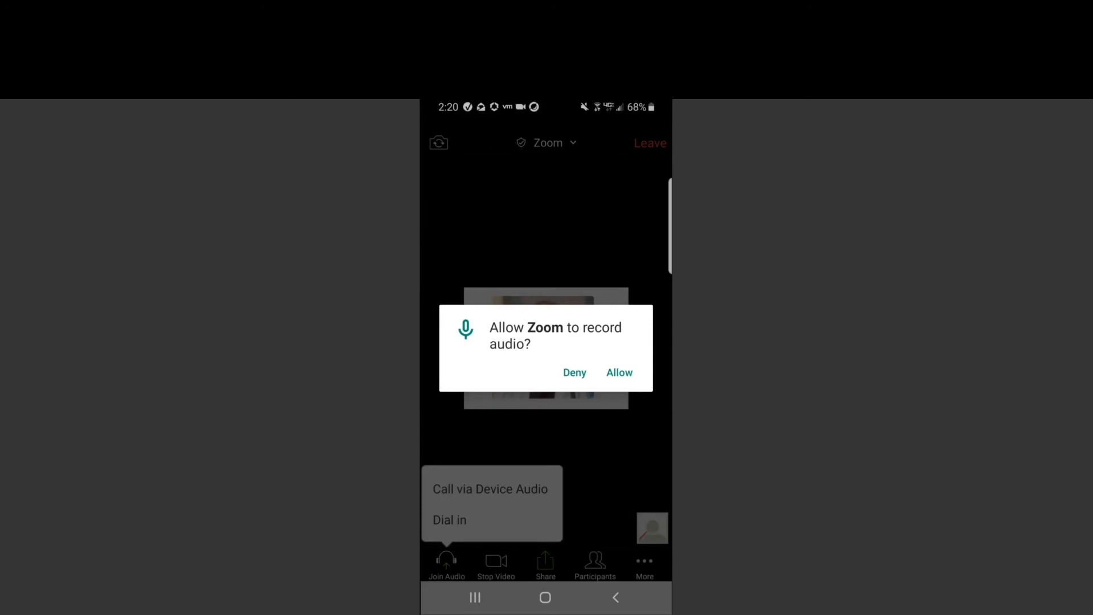
pyautogui.click(619, 372)
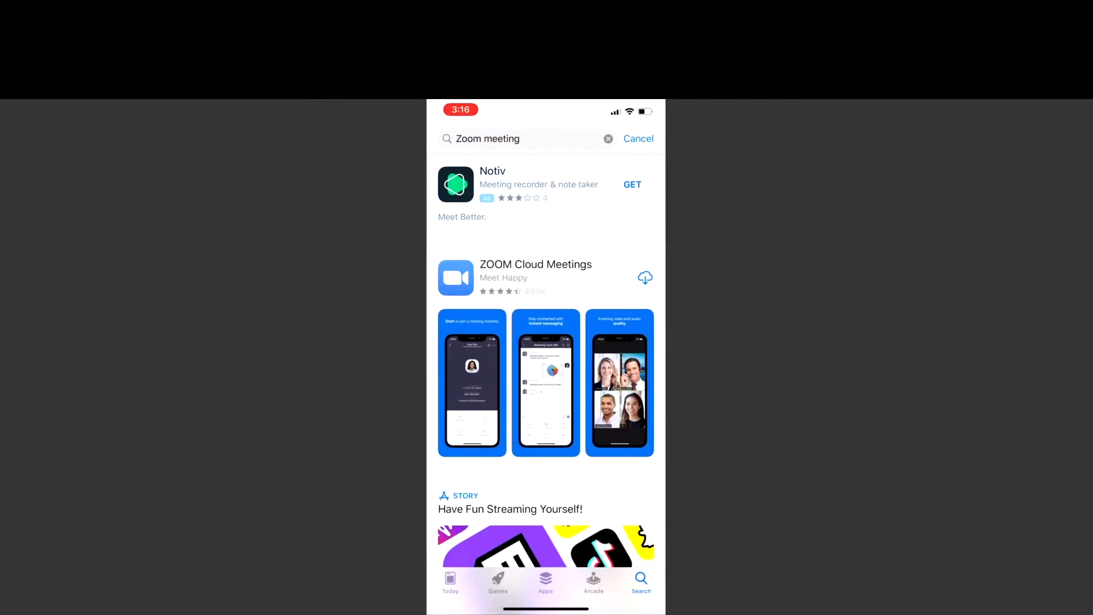
# Download ZOOM Cloud Meetings from the iPhone App Store and launch it
pyautogui.click(645, 278)
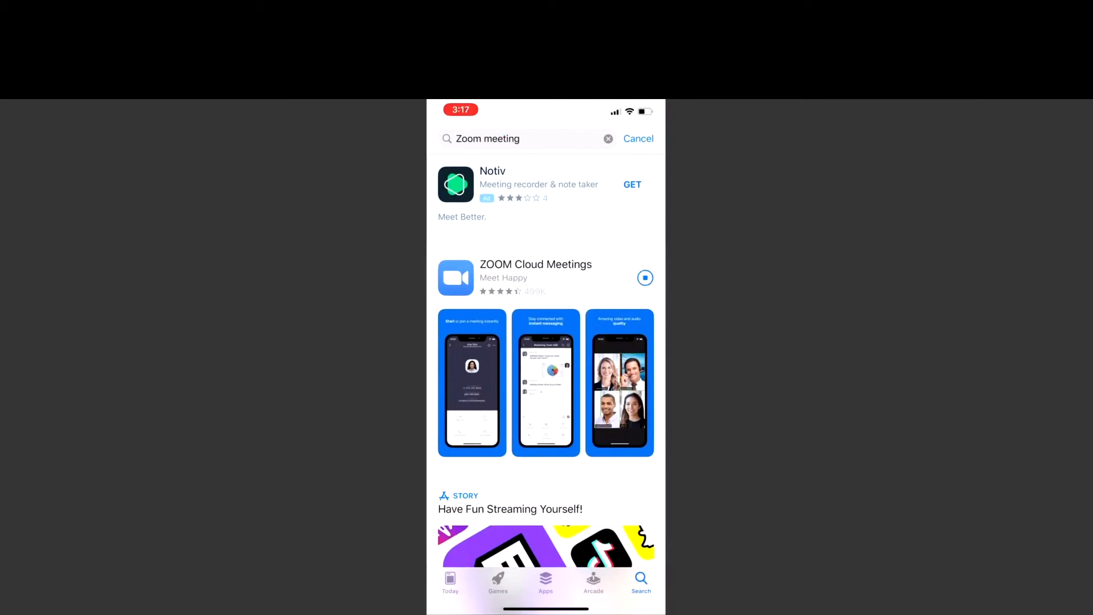
pyautogui.click(644, 278)
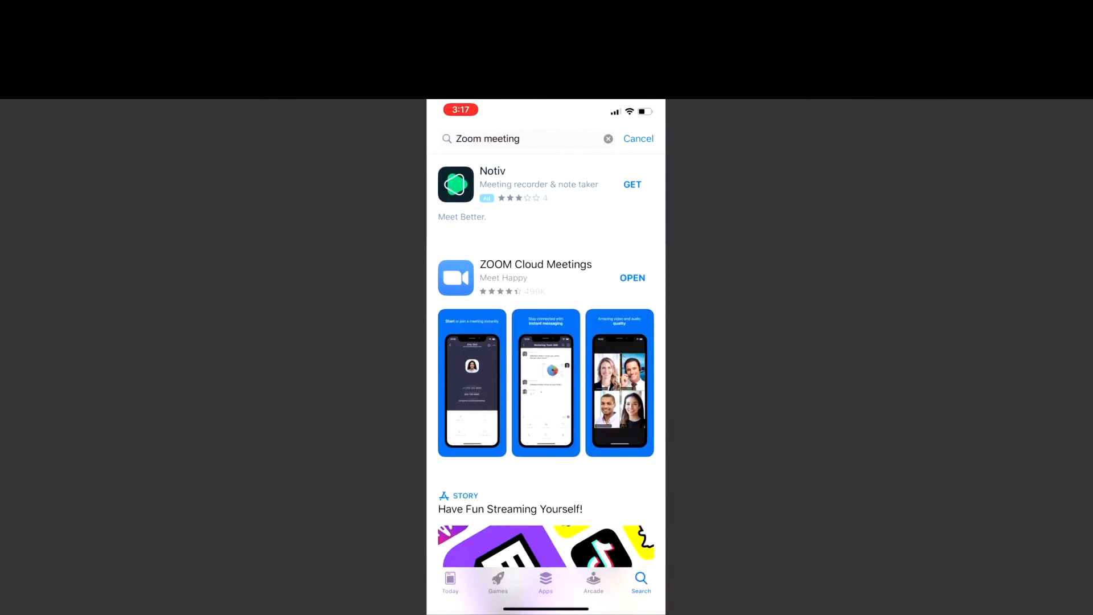
pyautogui.click(632, 278)
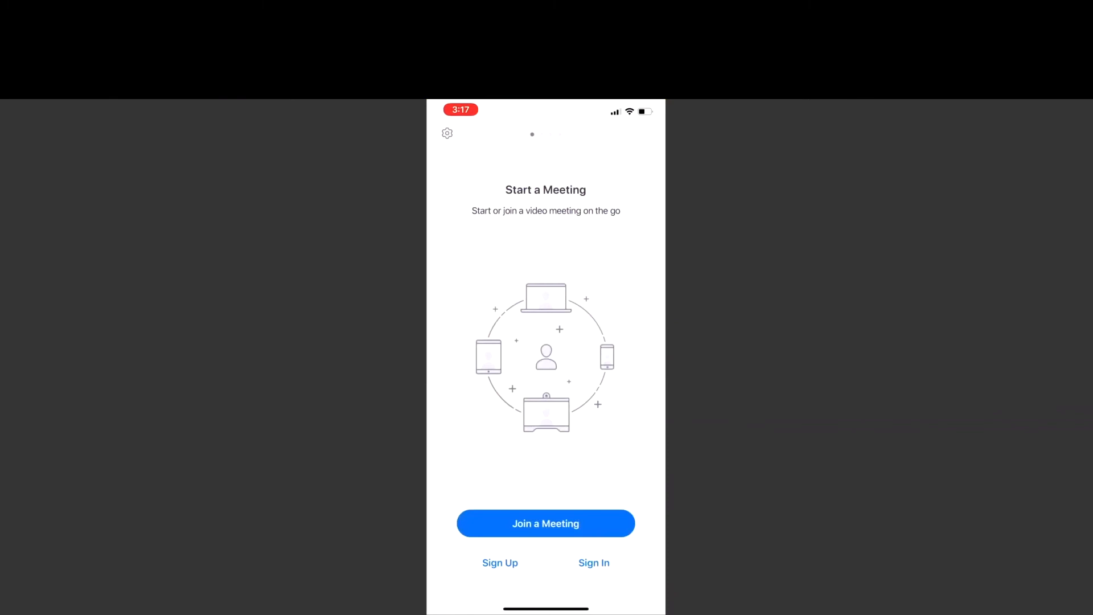
pyautogui.click(546, 524)
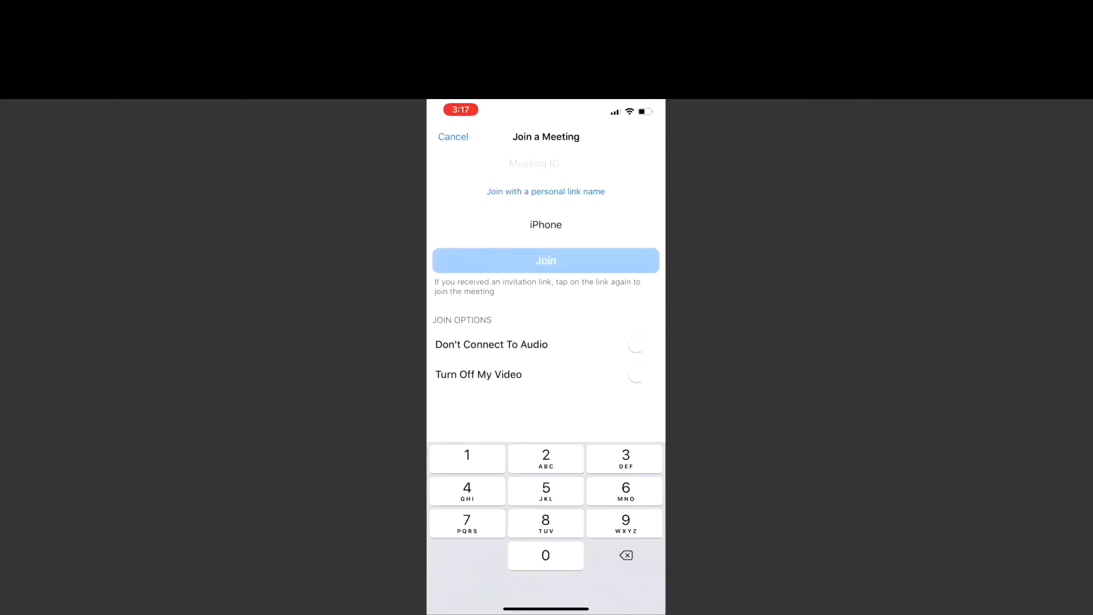
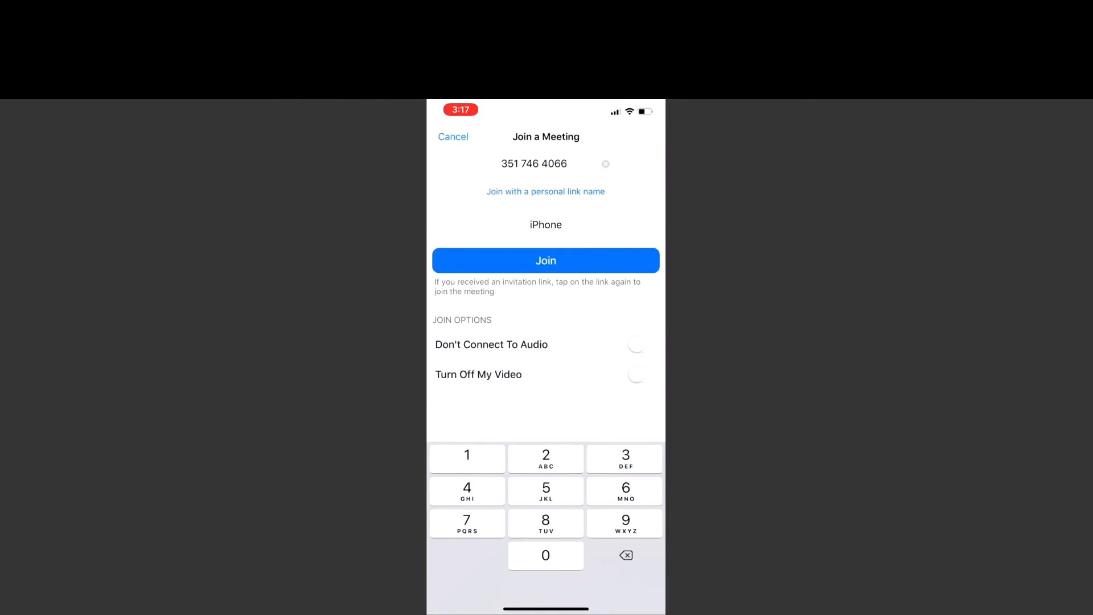
pyautogui.click(538, 224)
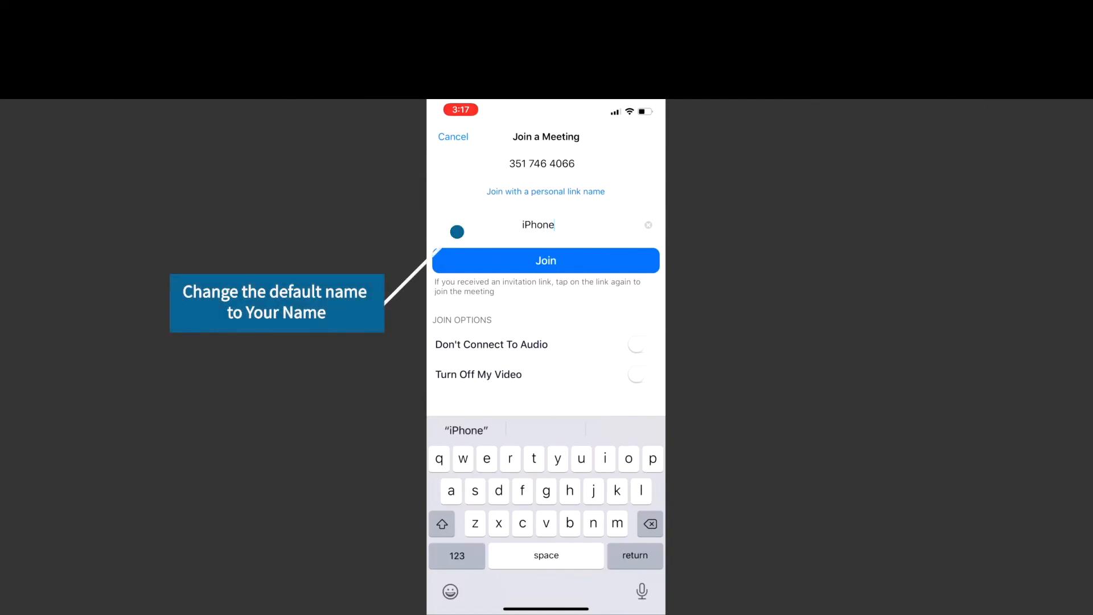
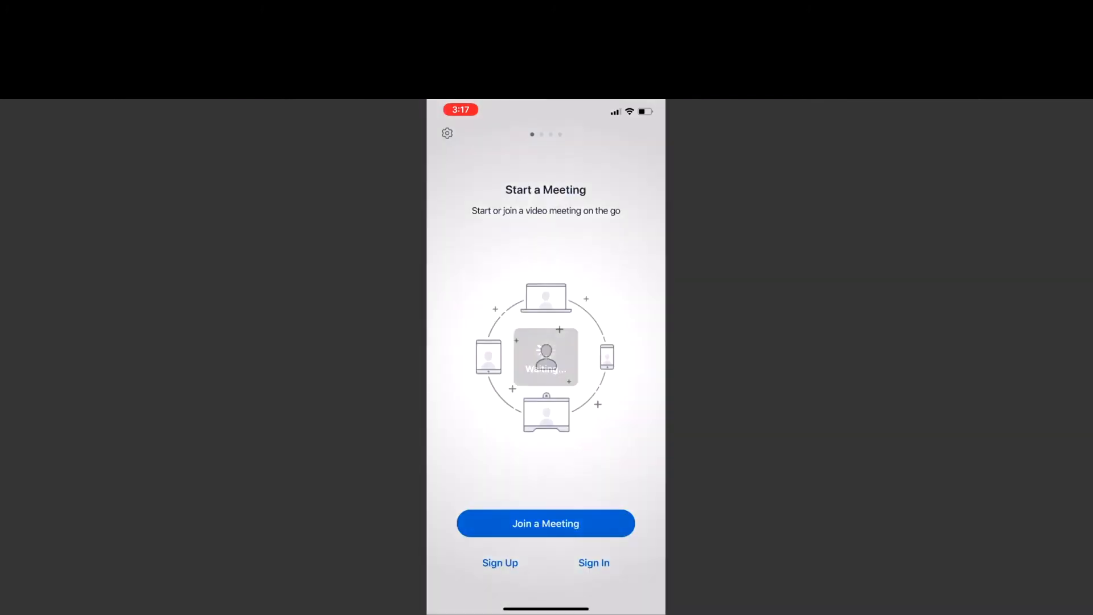
# Join the Crystal Run visit with video, allowing camera and notification access
pyautogui.click(545, 523)
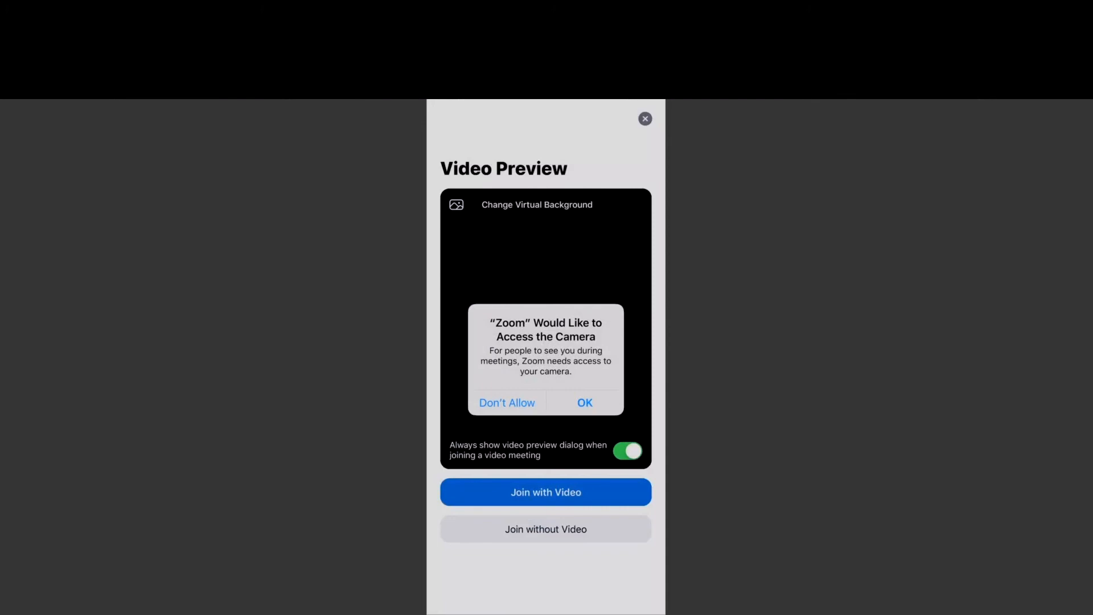
pyautogui.click(584, 402)
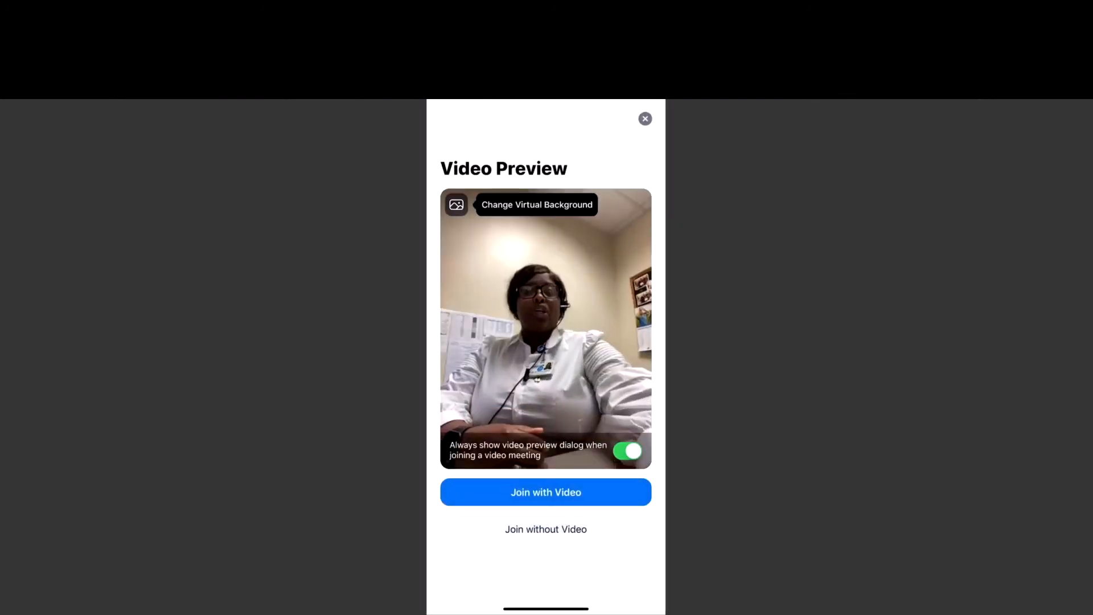
pyautogui.click(545, 492)
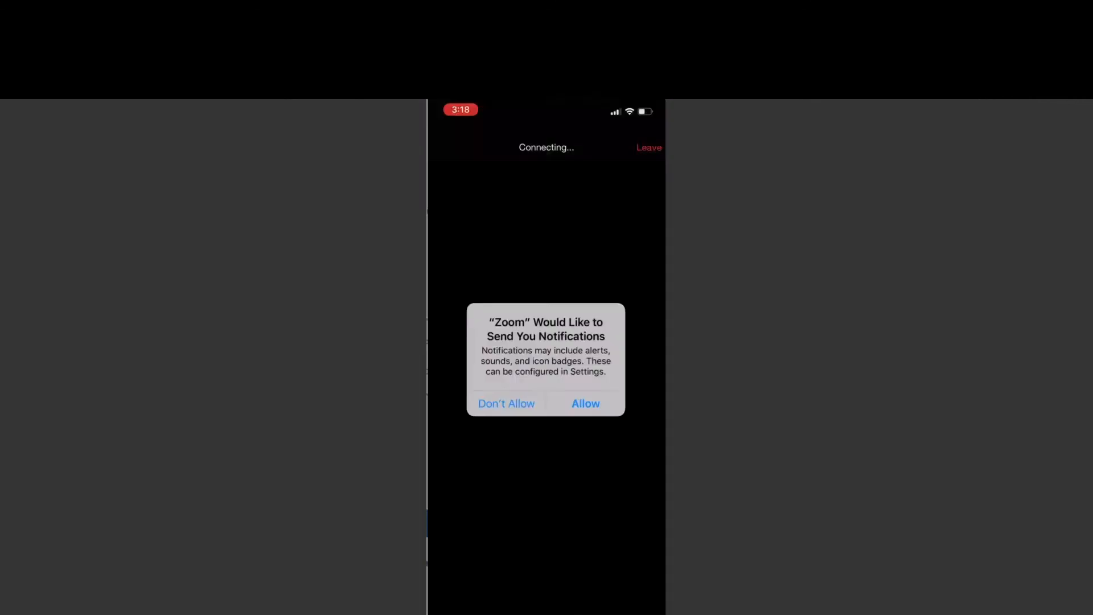
pyautogui.click(585, 403)
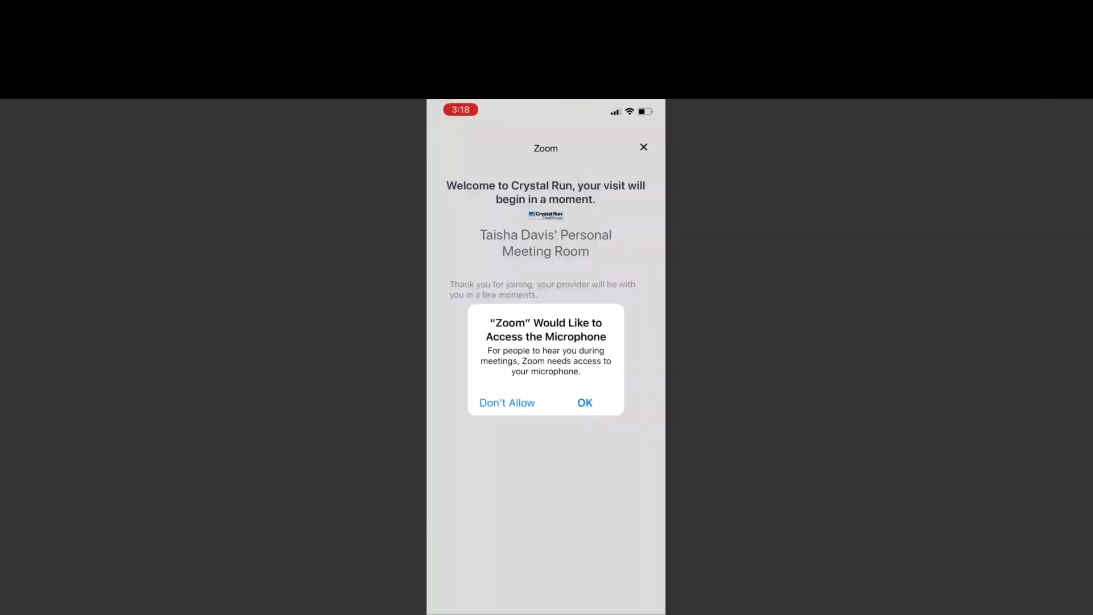